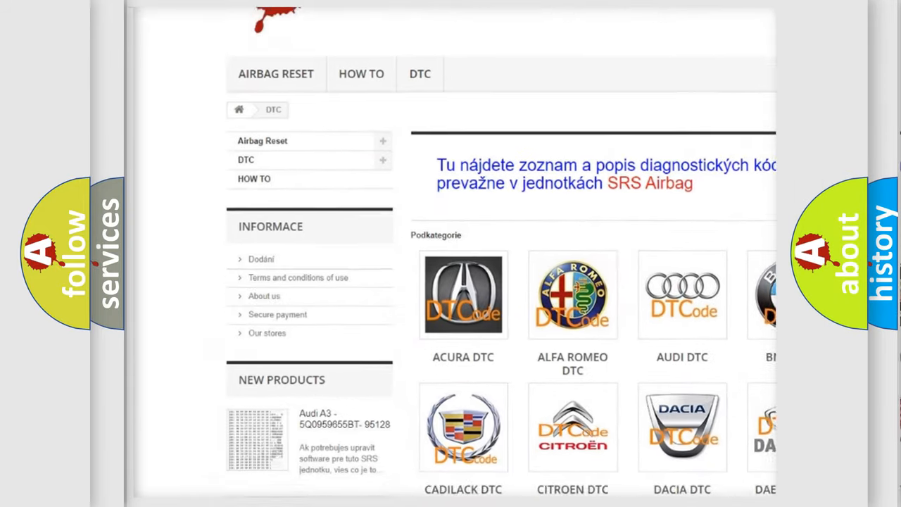
Scroll through the manufacturer logos past Kia toward the remaining car makes.
scroll(down, 3)
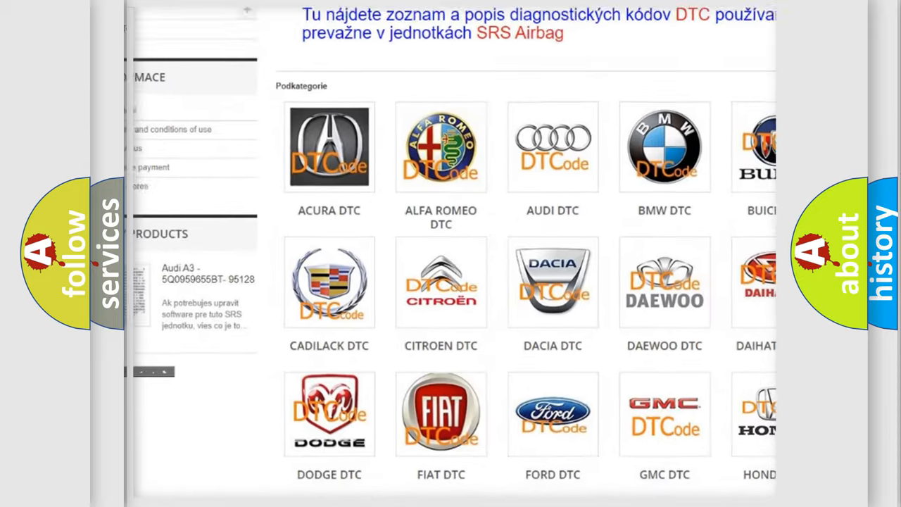
scroll(down, 3)
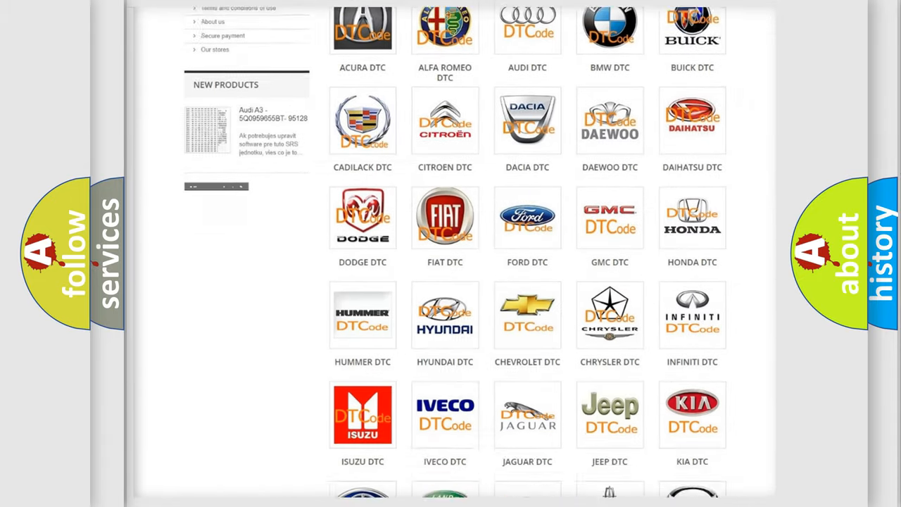
scroll(down, 3)
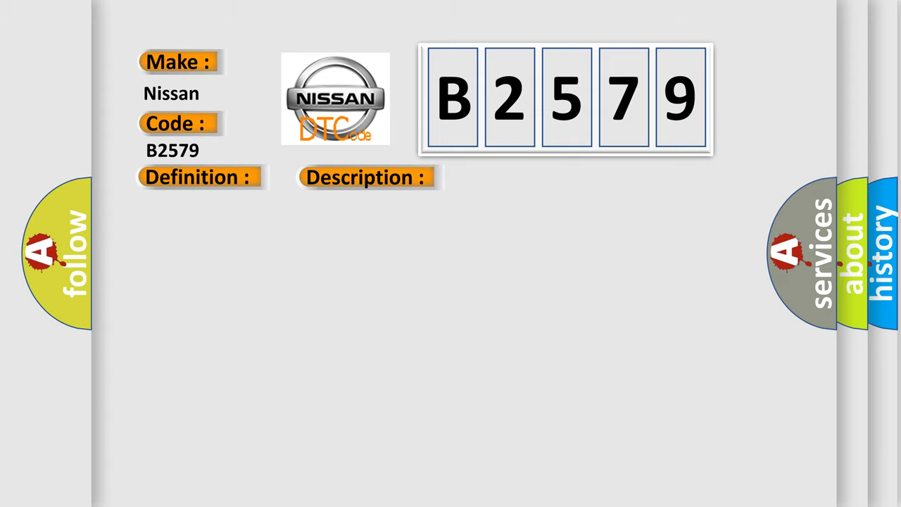
Advance the slide to show definition "Skid control ECU." and the Cause heading.
click(197, 177)
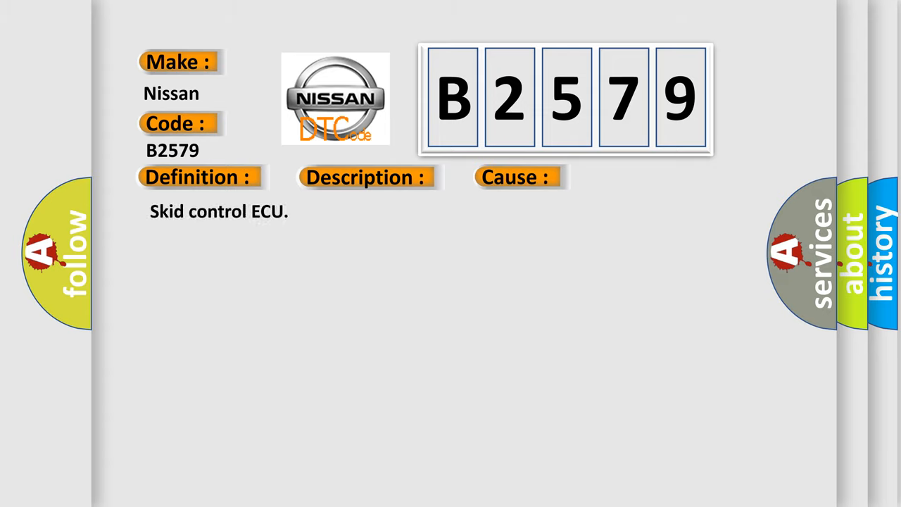